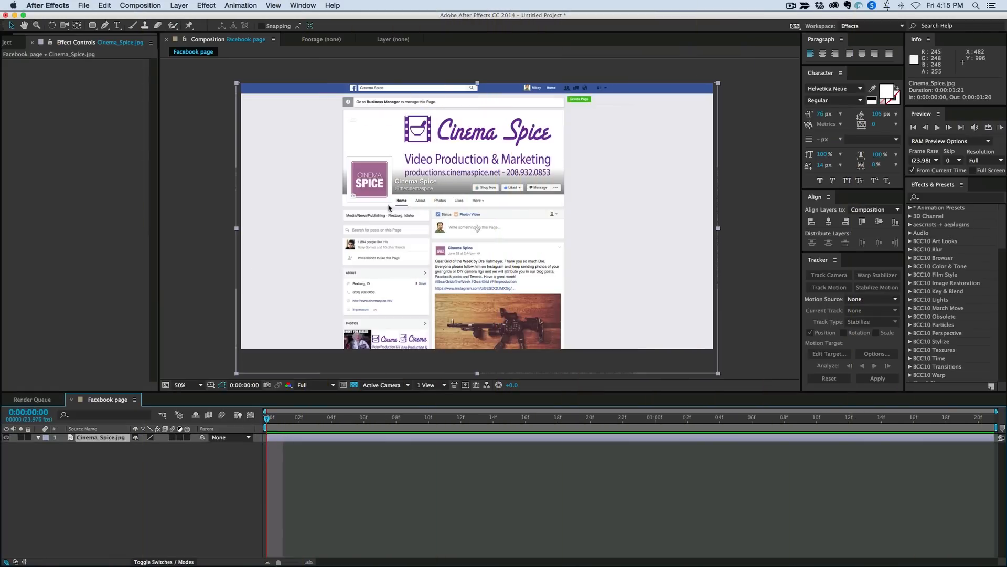
mouse_move(426, 171)
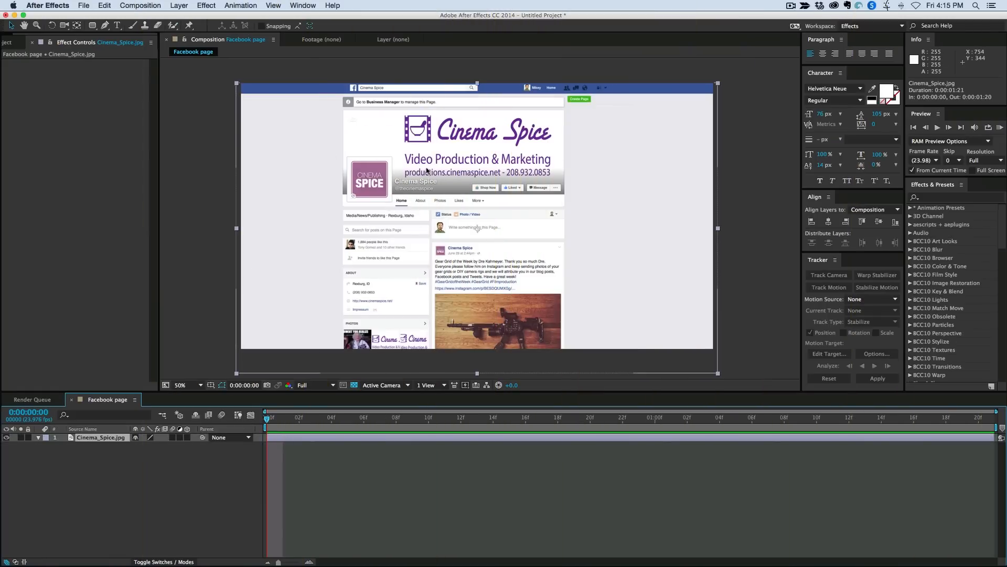
mouse_move(376, 182)
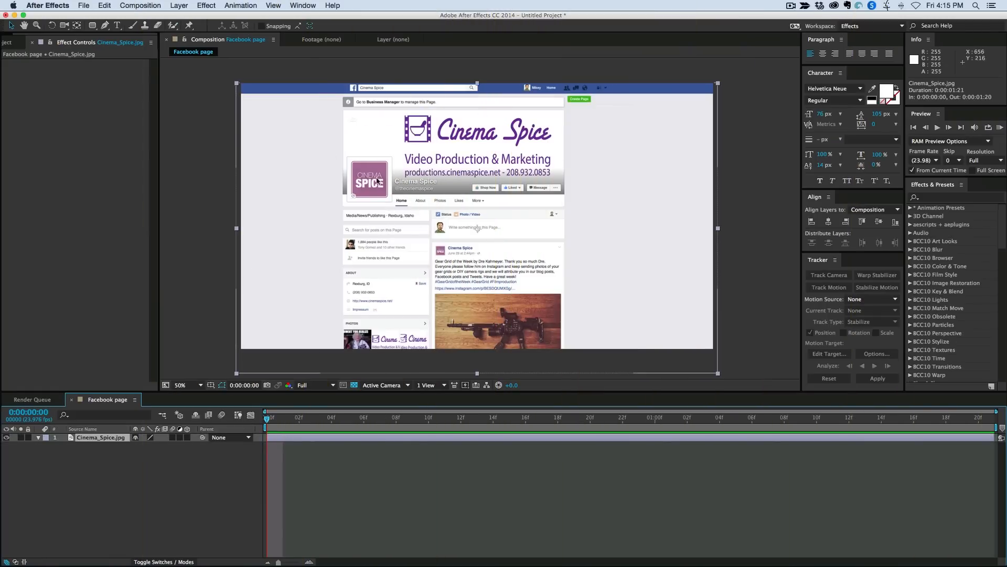
mouse_move(530, 234)
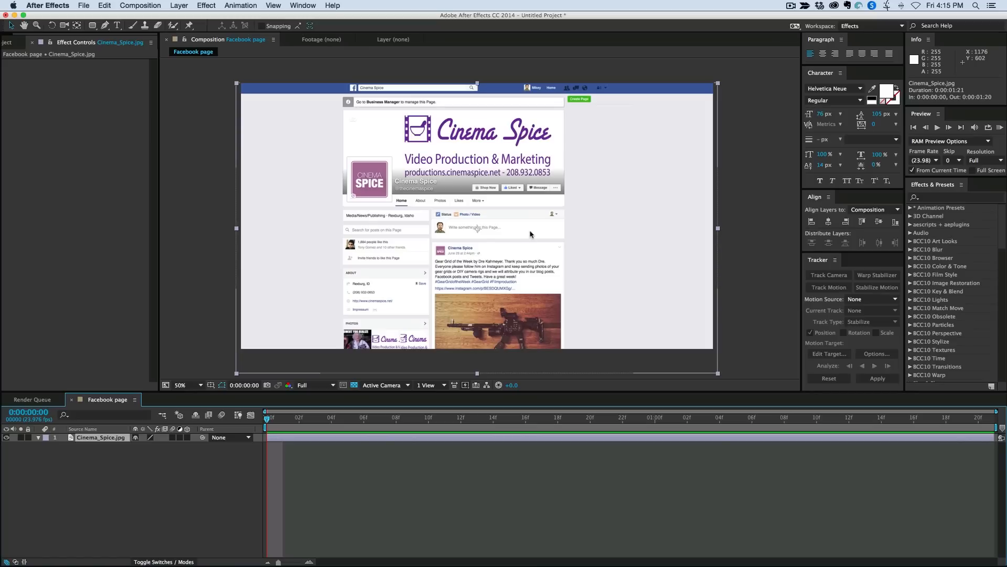
mouse_move(335, 161)
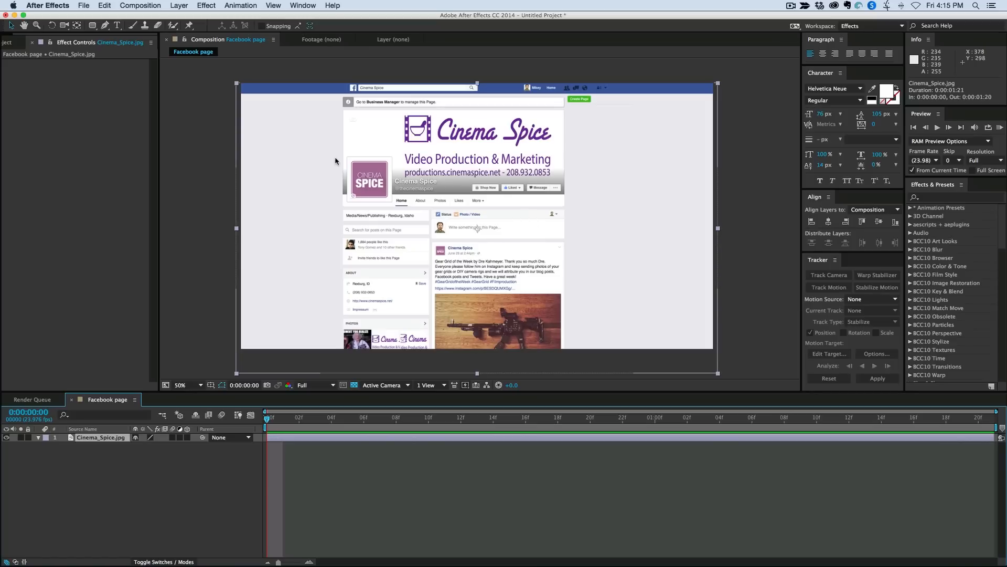
mouse_move(362, 139)
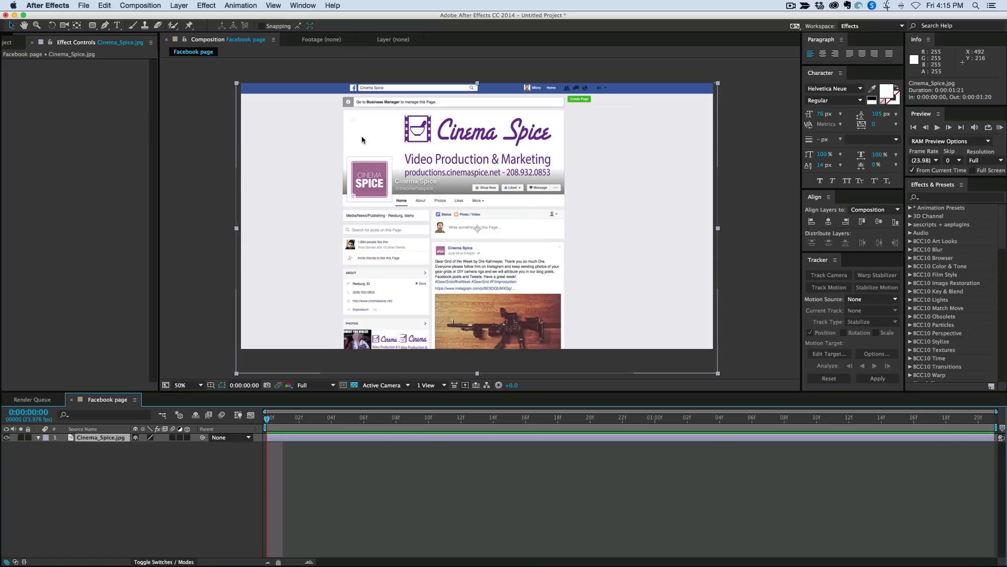
mouse_move(154, 69)
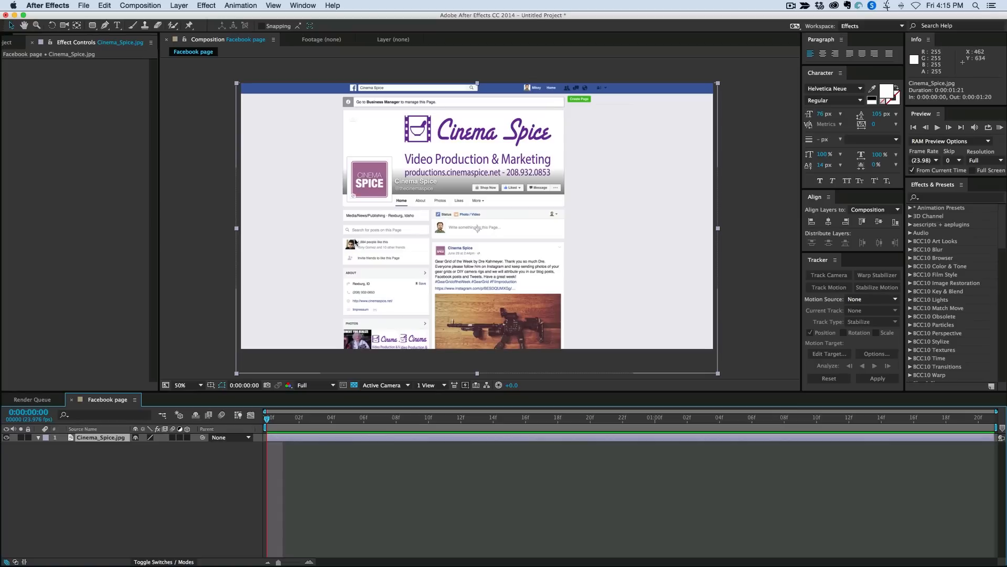
mouse_move(178, 439)
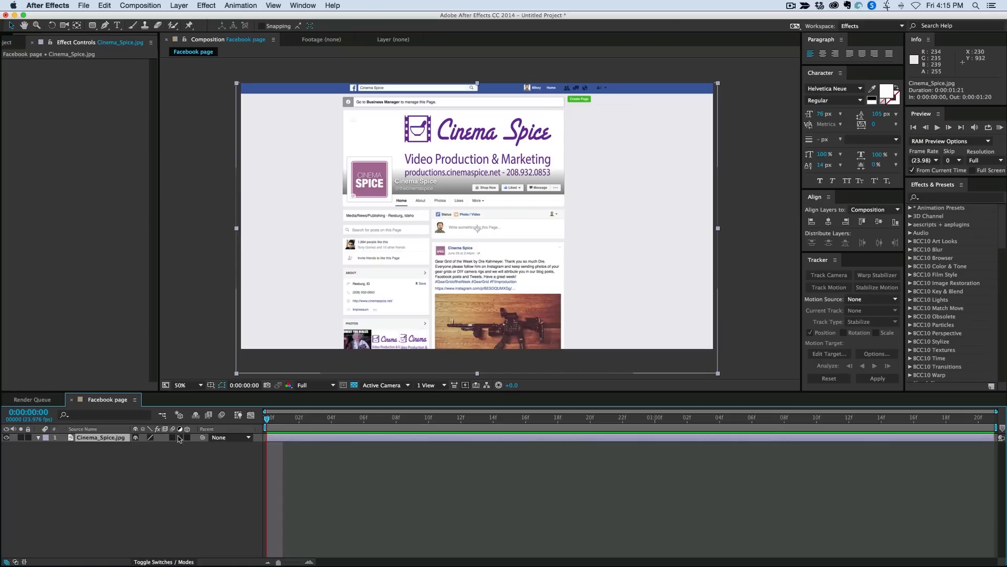
mouse_move(287, 466)
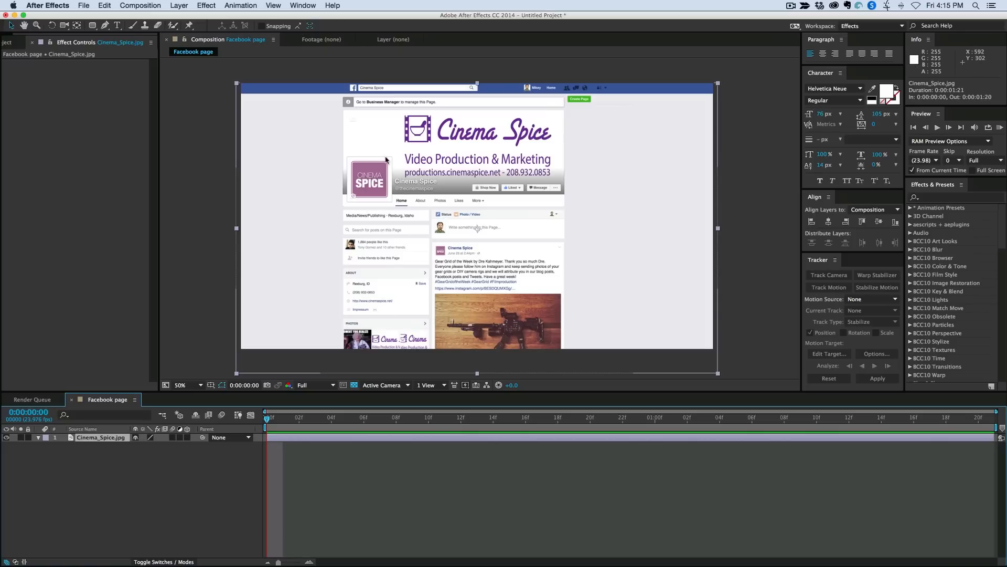
mouse_move(324, 368)
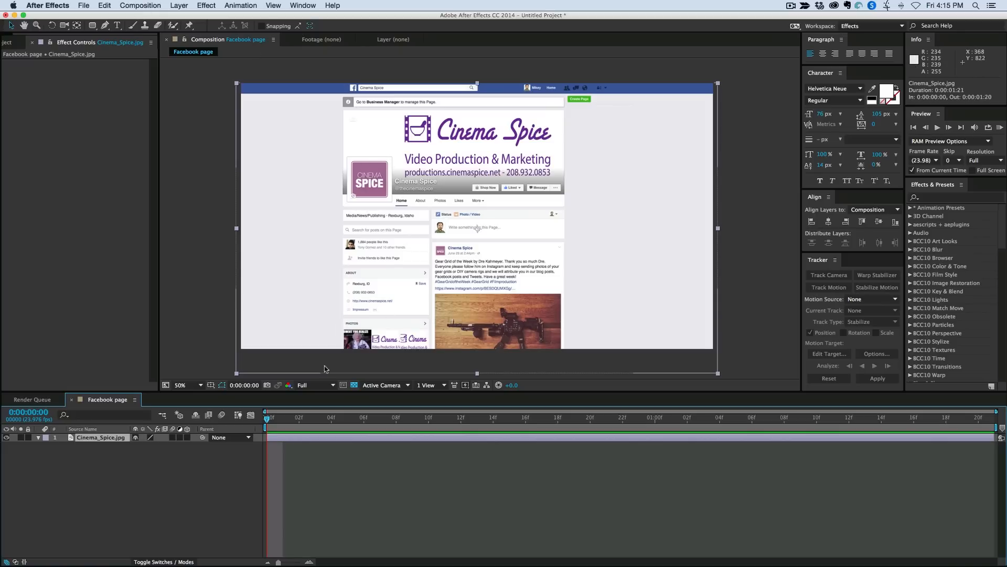
mouse_move(307, 438)
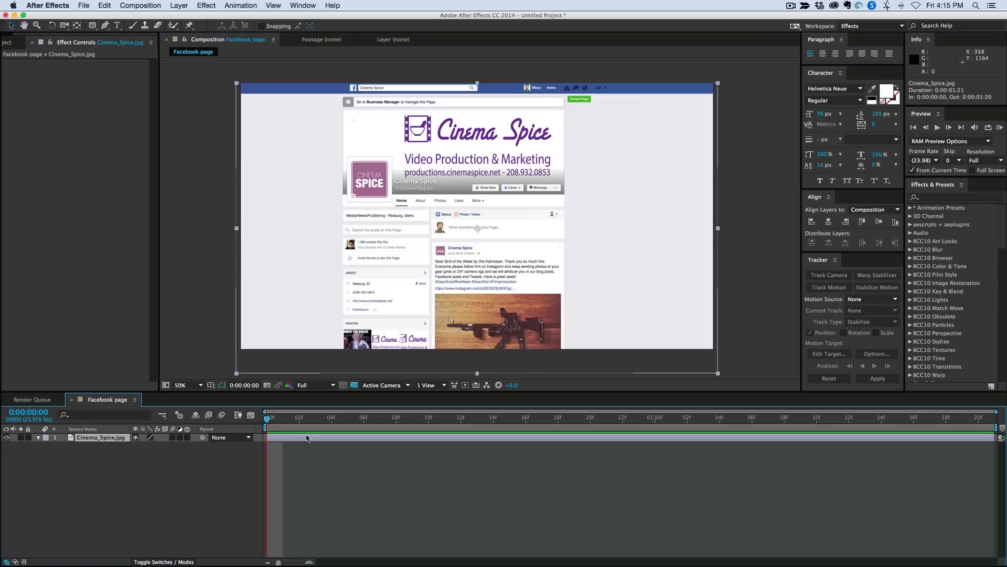
Apply Effect > Generate > Stroke to the Cinema Spice screenshot layer
click(140, 5)
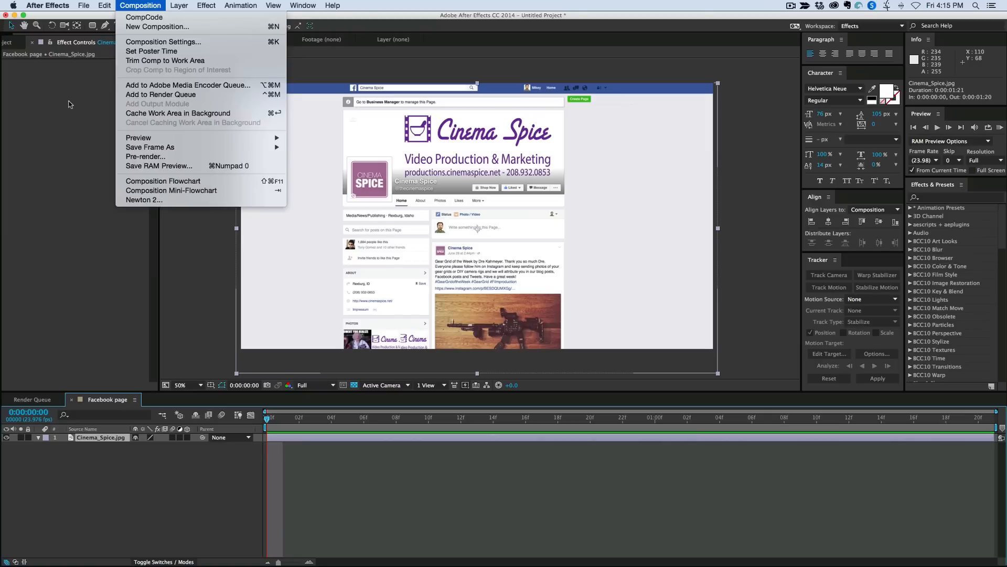
click(207, 5)
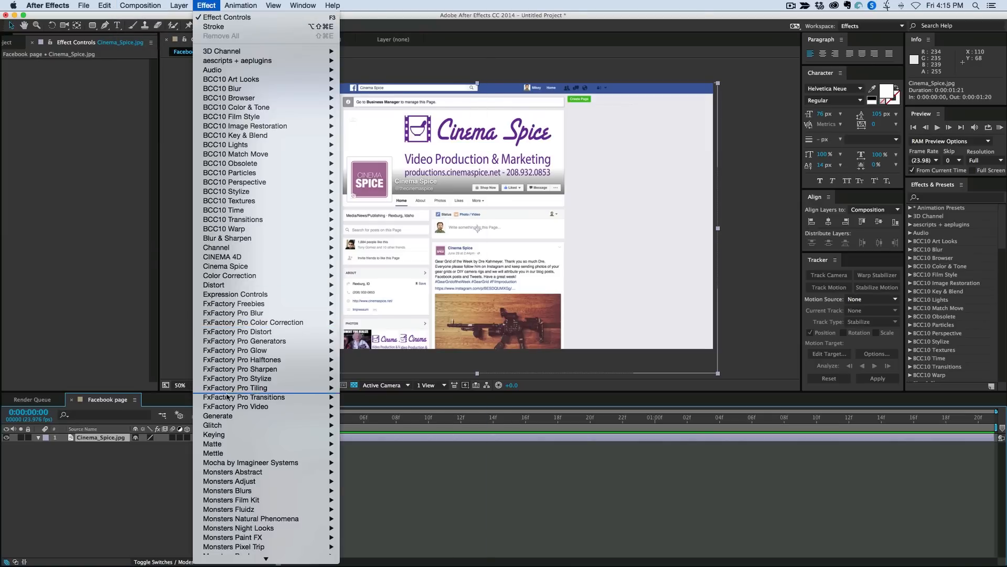
mouse_move(218, 416)
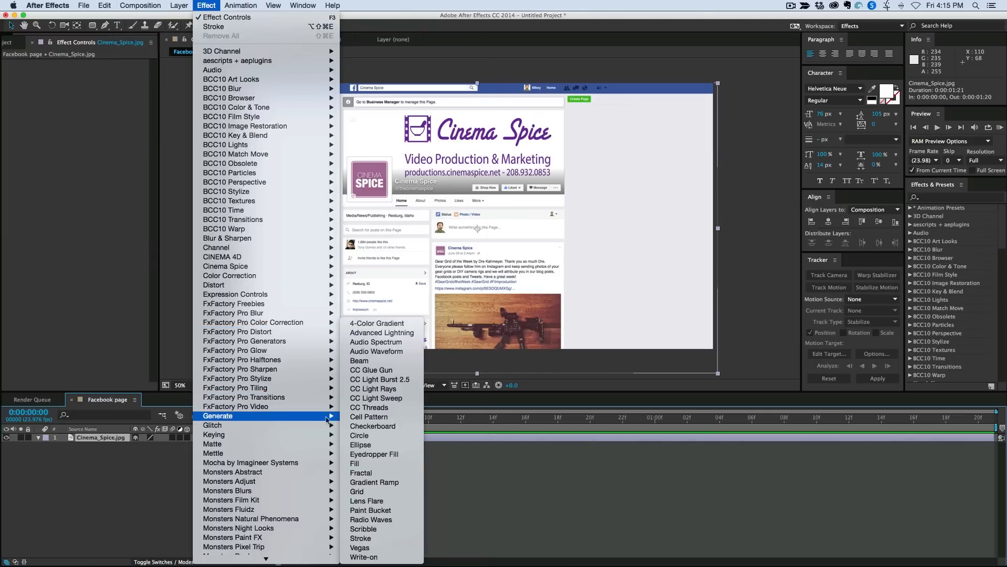
click(360, 537)
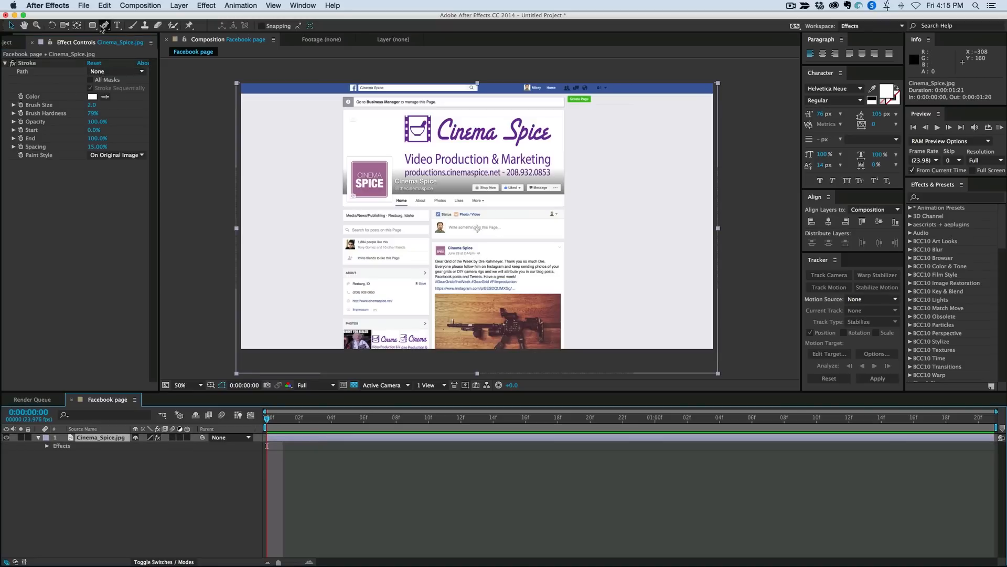
Draw a rectangle mask around the Cinema Spice logo and set Mask 1 mode to None
click(93, 25)
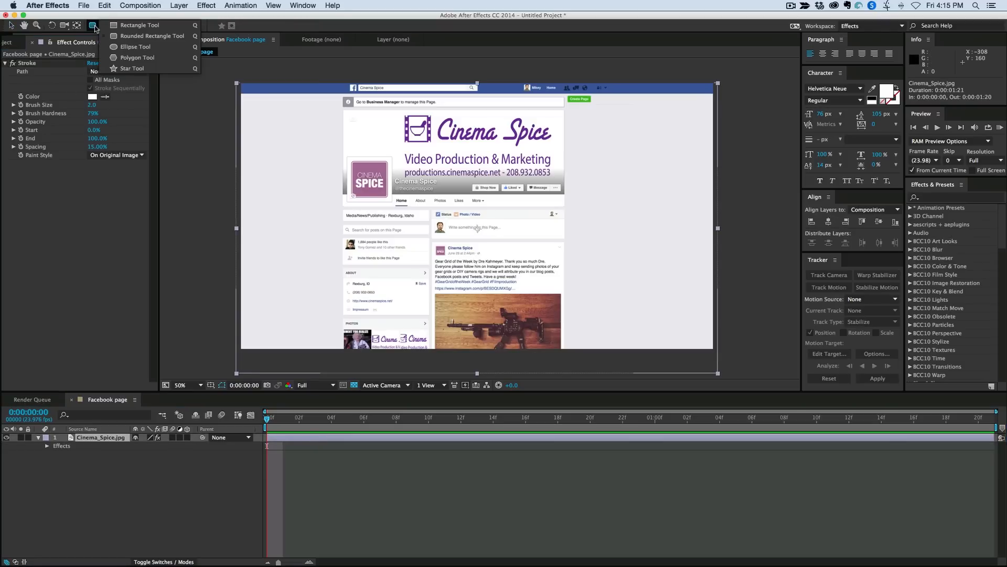
click(138, 24)
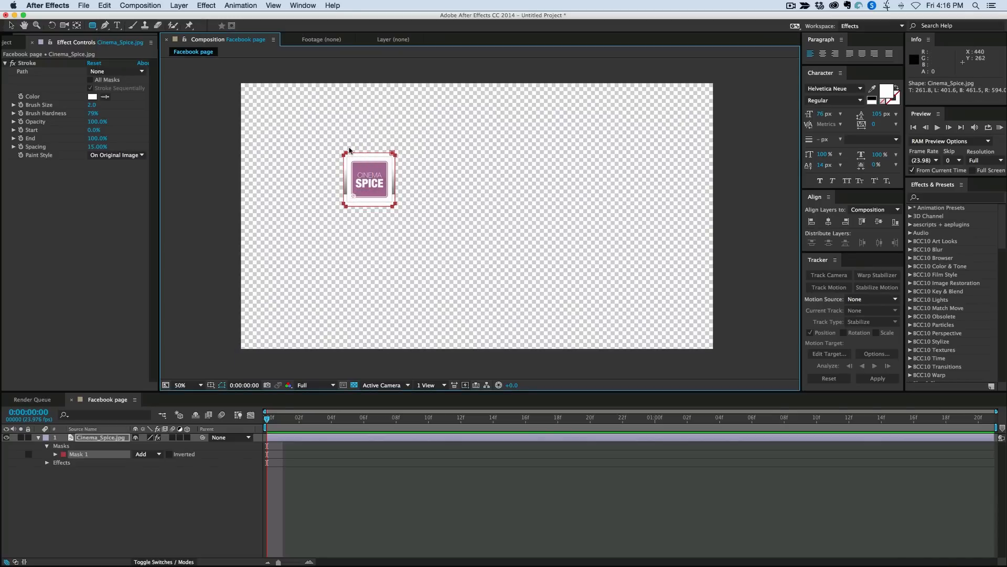
mouse_move(132, 462)
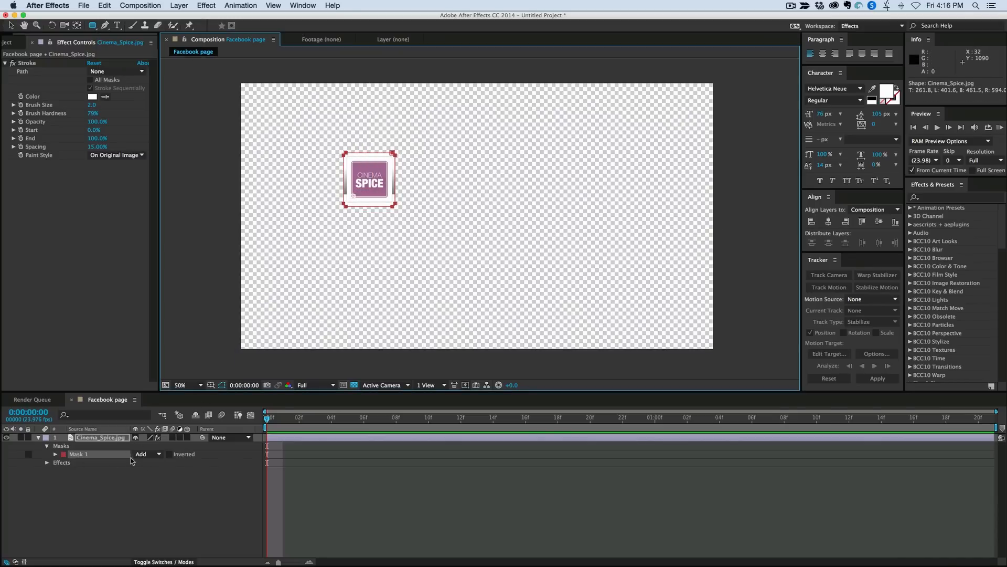
click(140, 453)
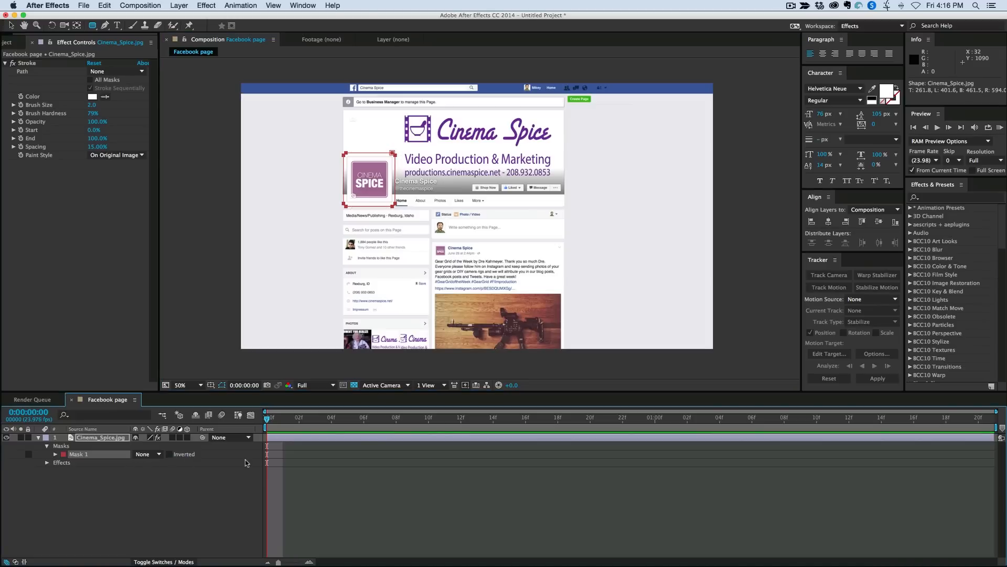
mouse_move(244, 166)
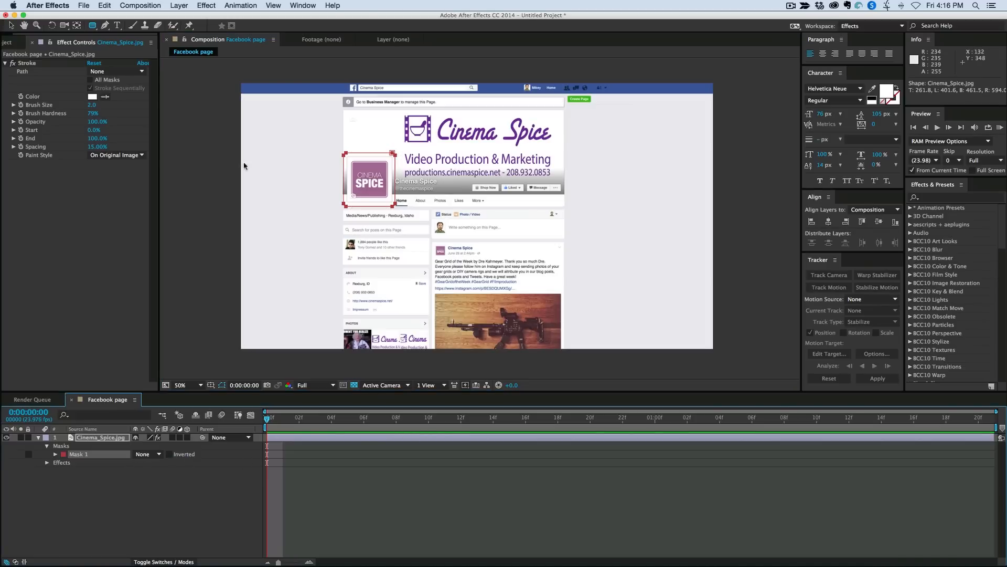
click(116, 70)
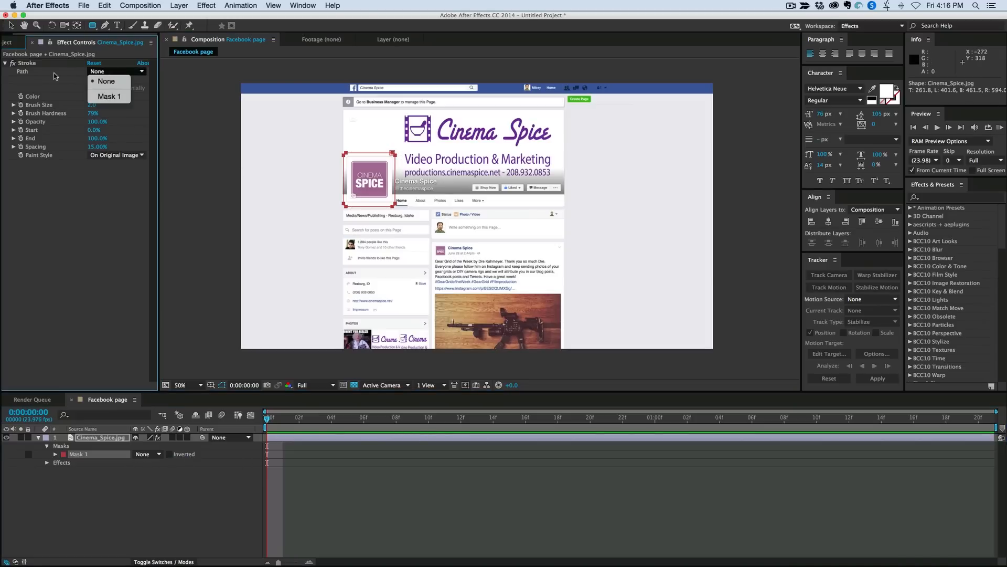
Set Stroke Path to Mask 1, colour red and Brush Size 8 for a thick logo outline
click(109, 95)
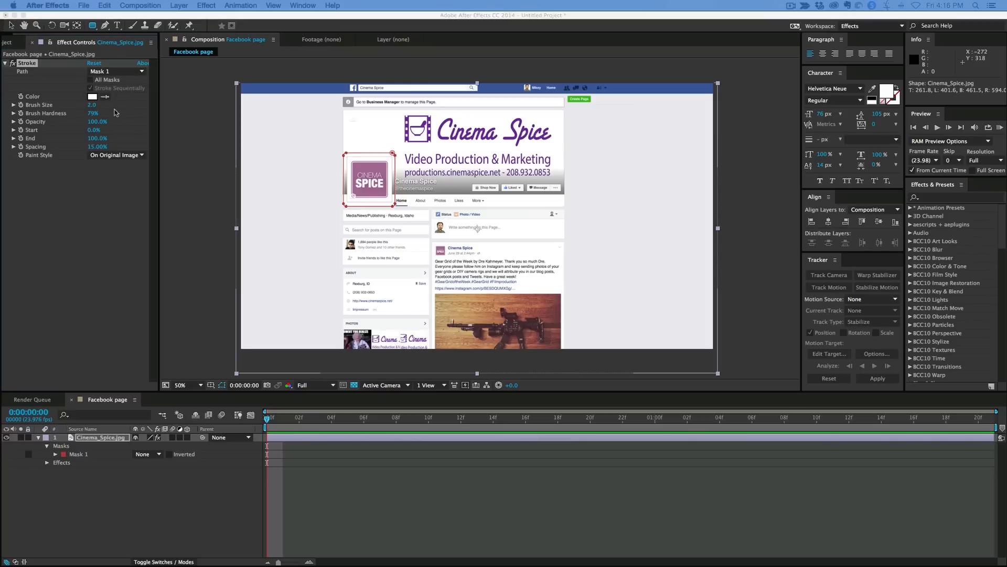
click(93, 95)
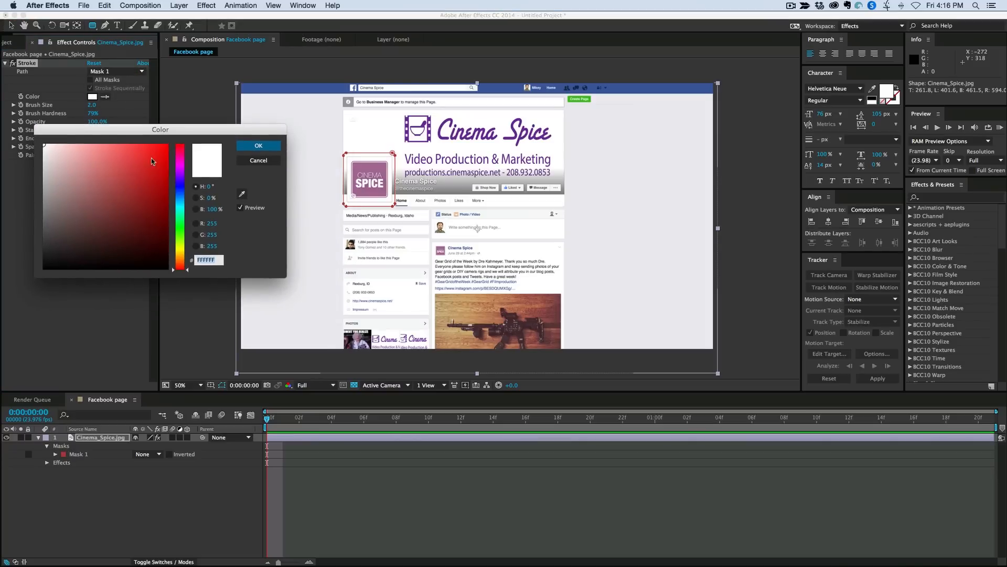
click(258, 144)
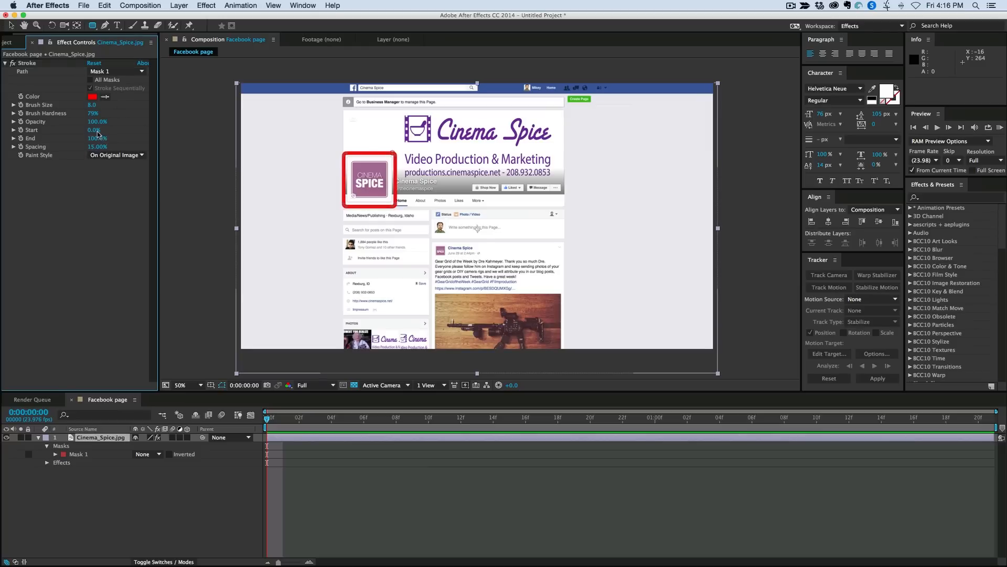
click(97, 130)
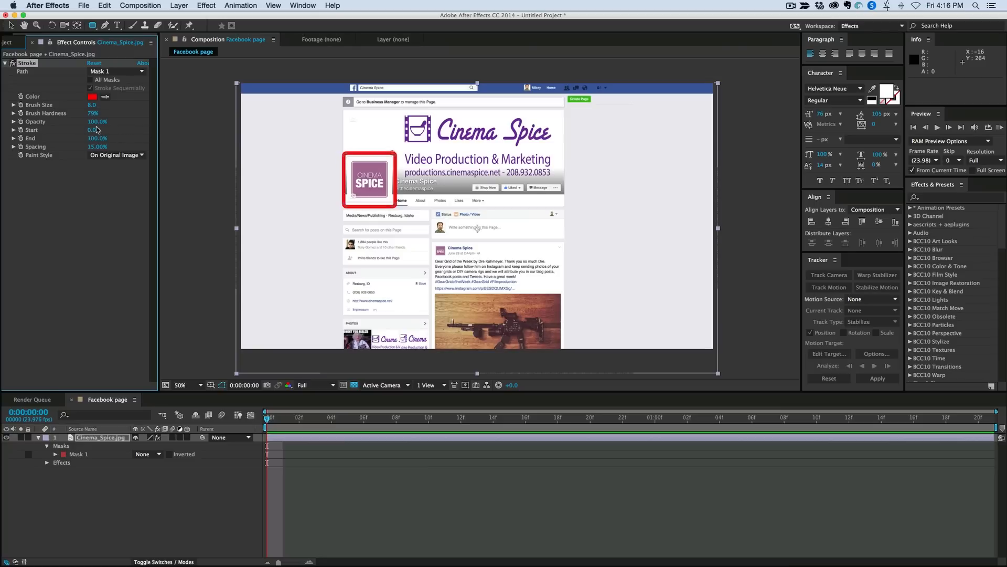
click(96, 122)
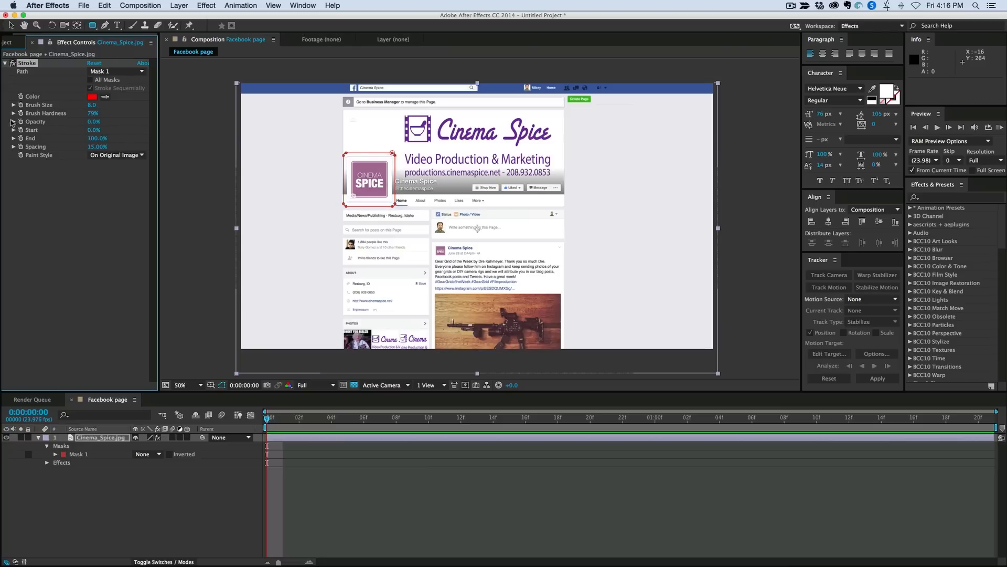
click(95, 121)
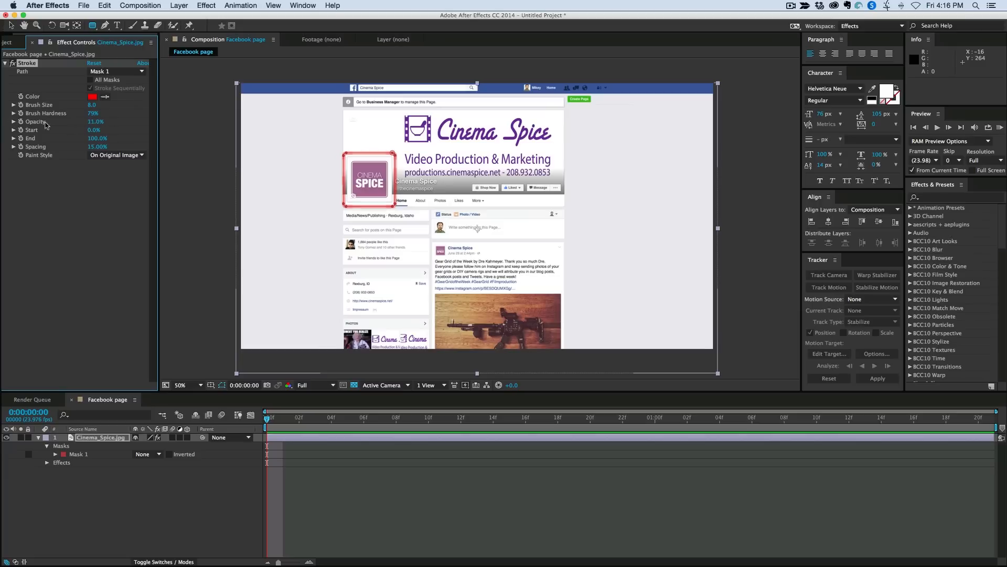
click(95, 122)
text(100)
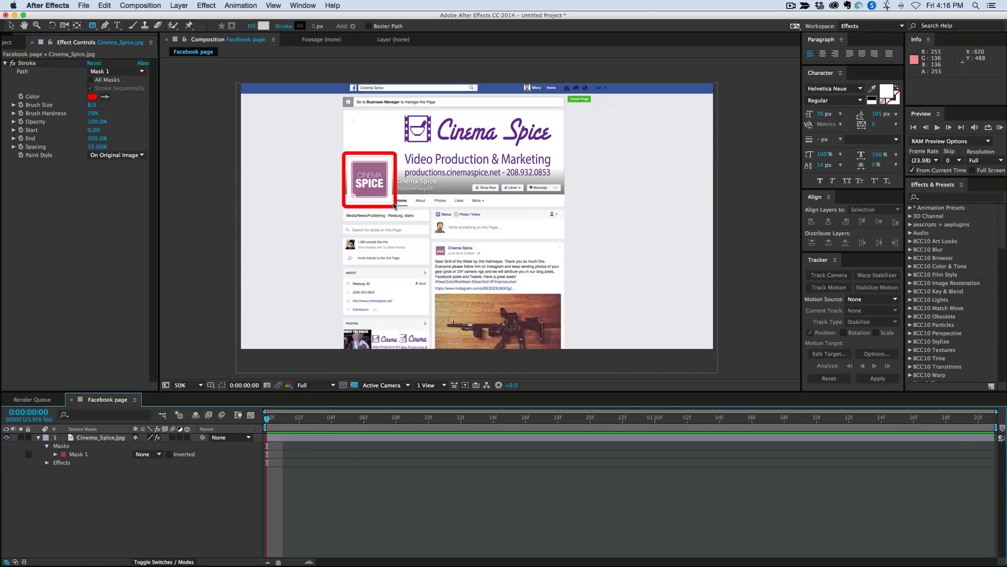
mouse_move(296, 436)
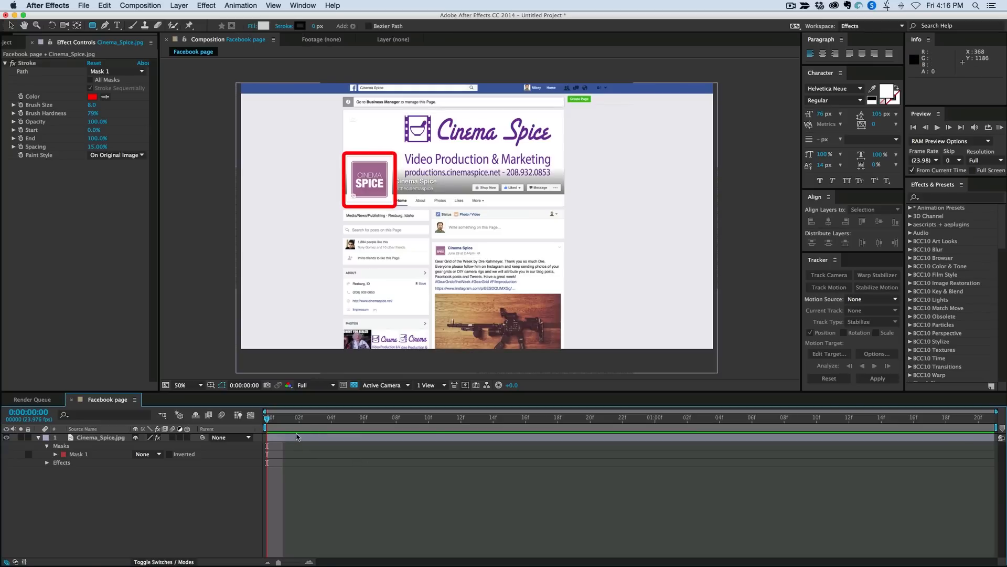